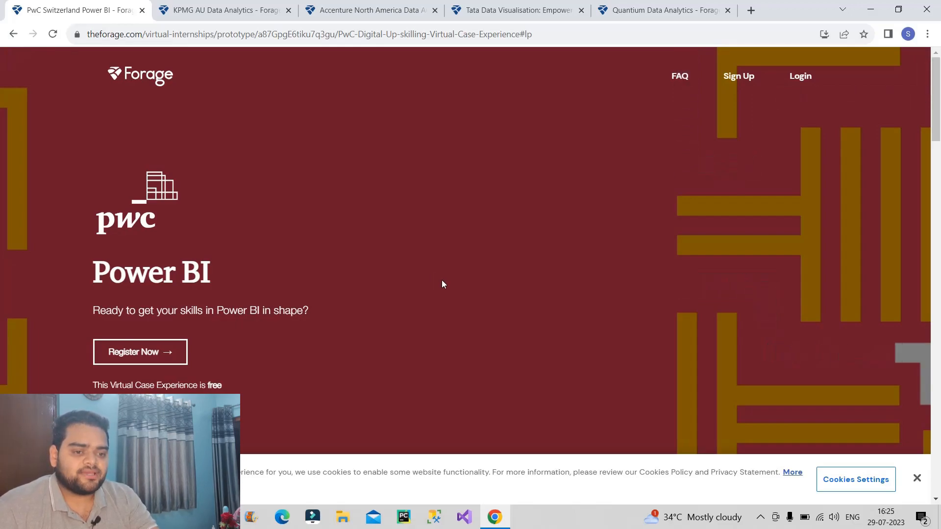
# Scroll the PwC Switzerland Power BI page down to its 'What will you learn?' modules
pyautogui.scroll(-3)
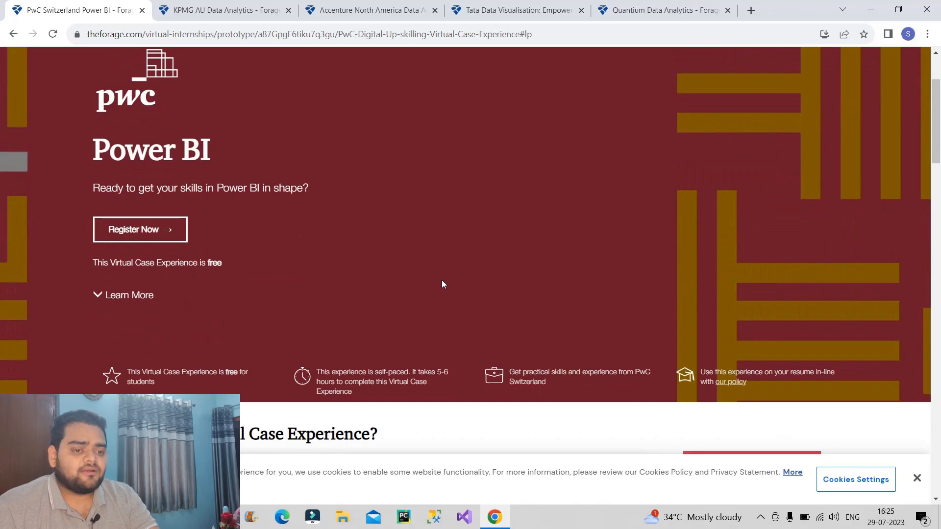
pyautogui.moveTo(438, 272)
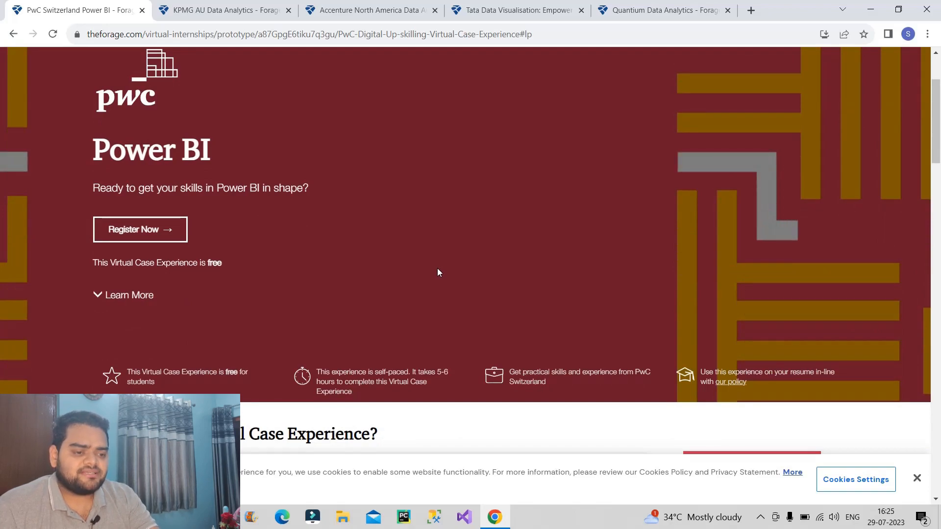
pyautogui.scroll(-3)
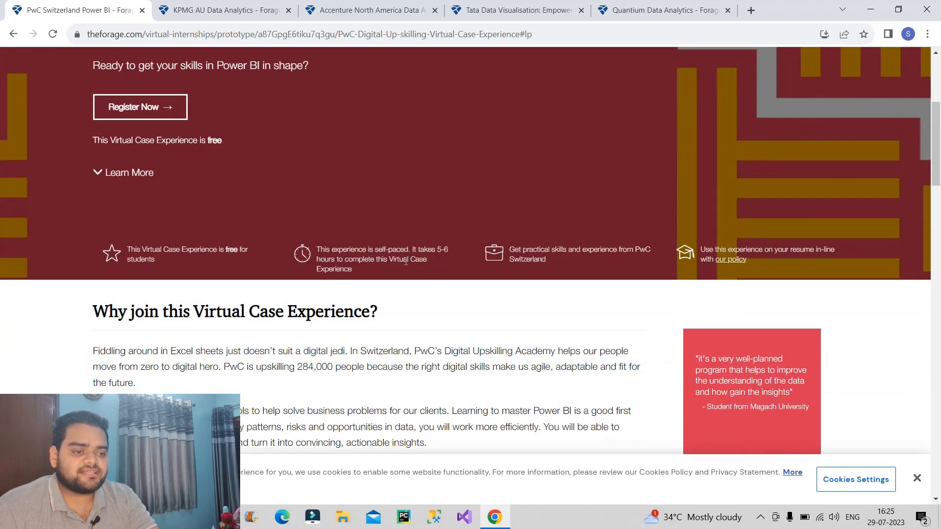
pyautogui.moveTo(383, 278)
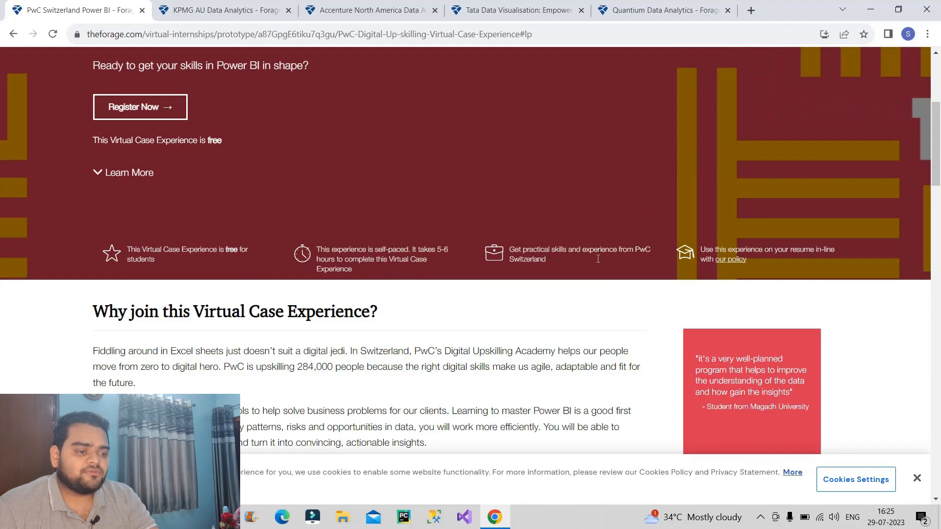
pyautogui.moveTo(579, 266)
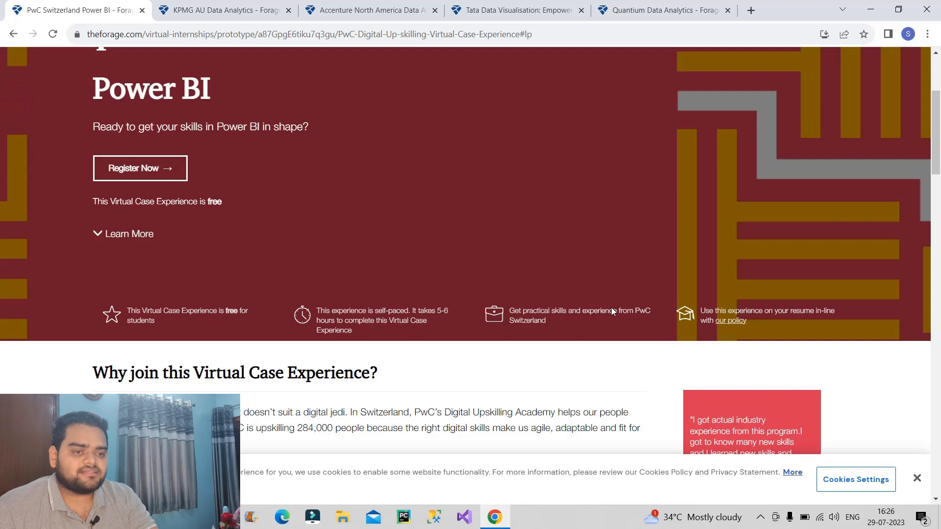
pyautogui.scroll(-3)
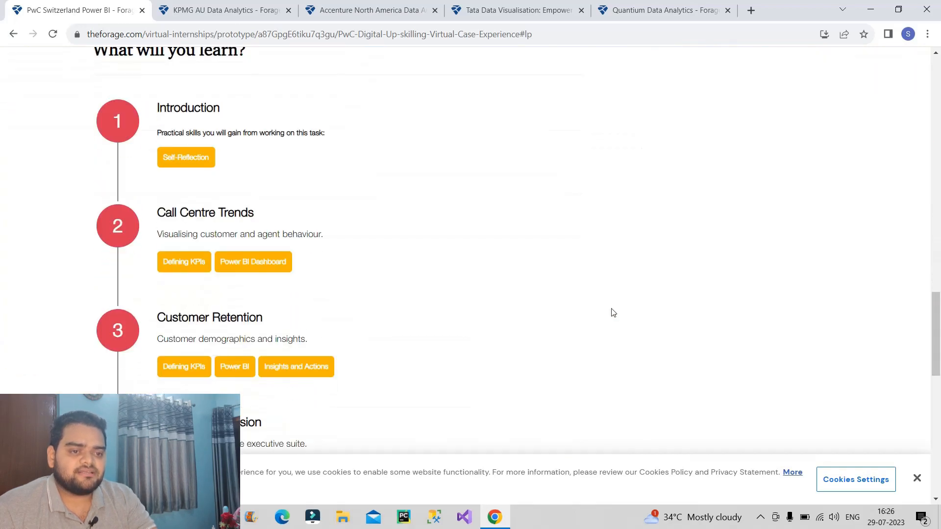
pyautogui.moveTo(225, 148)
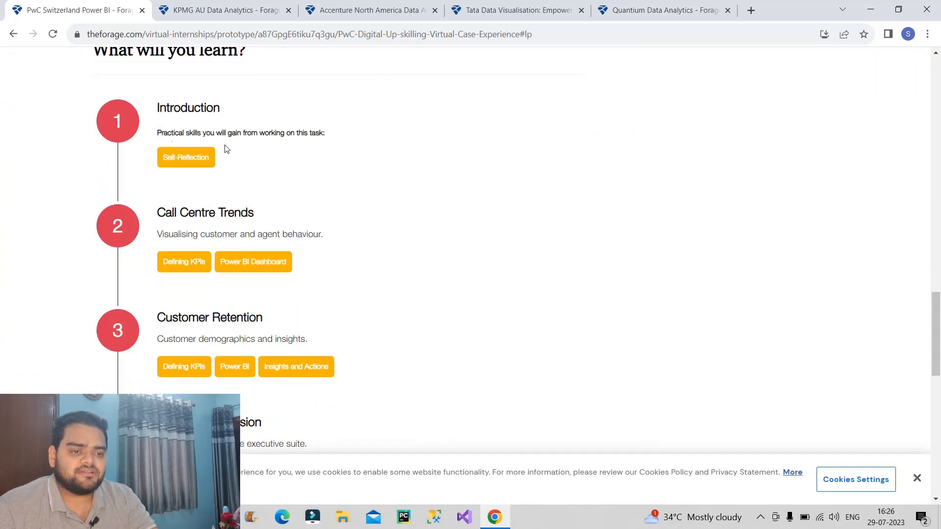
pyautogui.moveTo(251, 225)
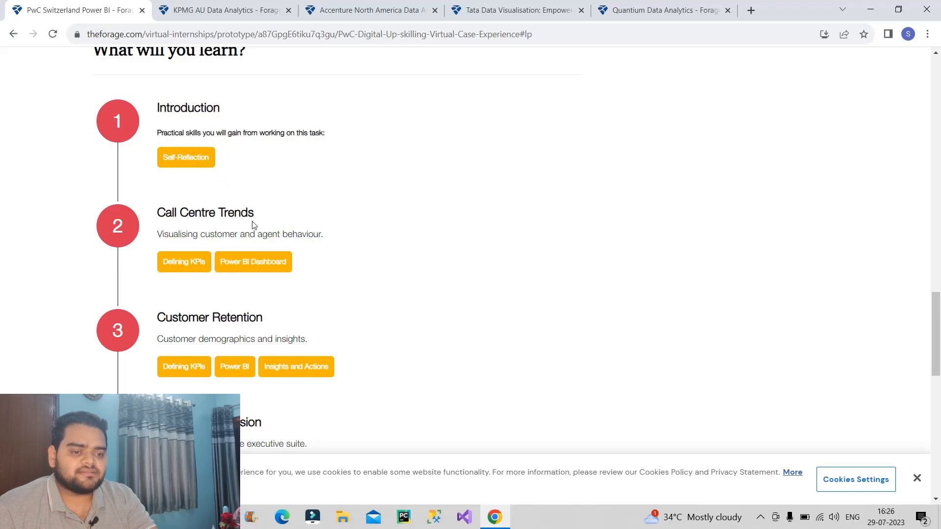
pyautogui.scroll(-3)
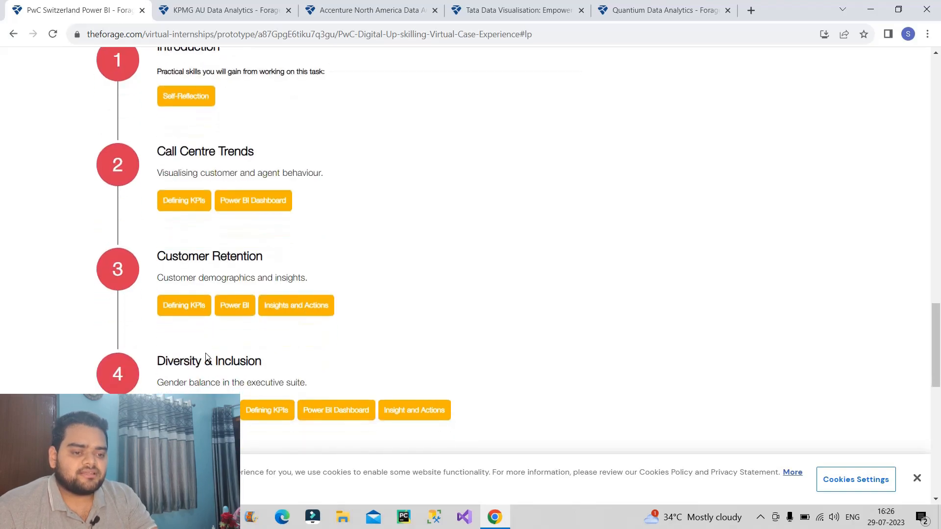
pyautogui.moveTo(350, 370)
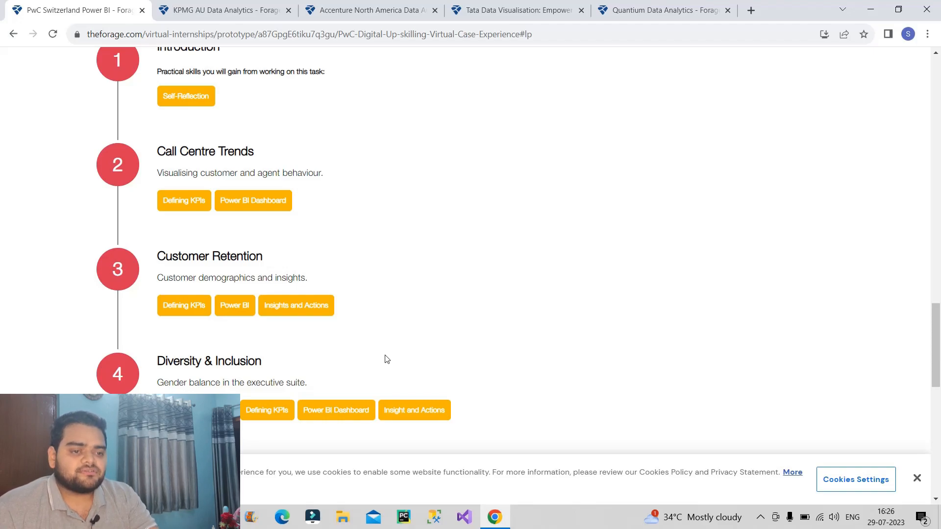
pyautogui.scroll(3)
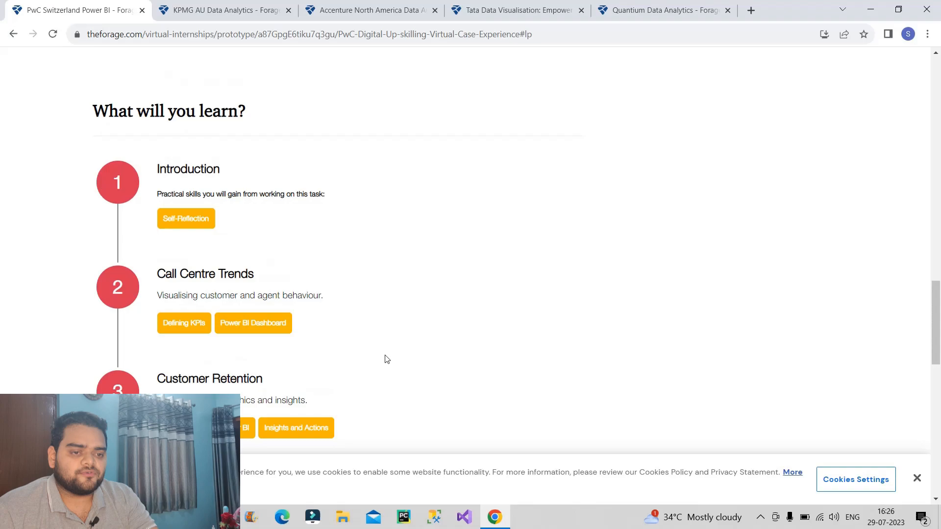
# On the KPMG AU Data Analytics tab, review the three tasks under 'What you will do'
pyautogui.click(221, 10)
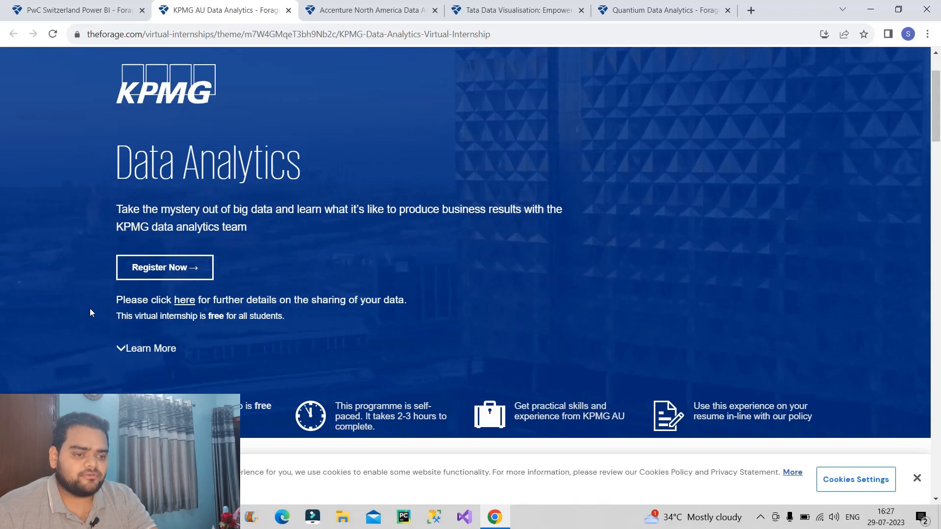
pyautogui.scroll(-3)
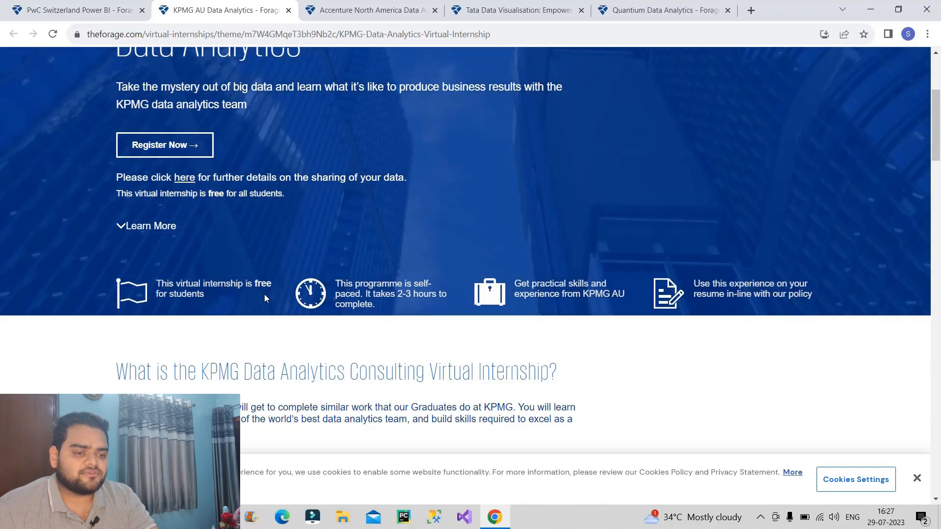
pyautogui.moveTo(201, 292)
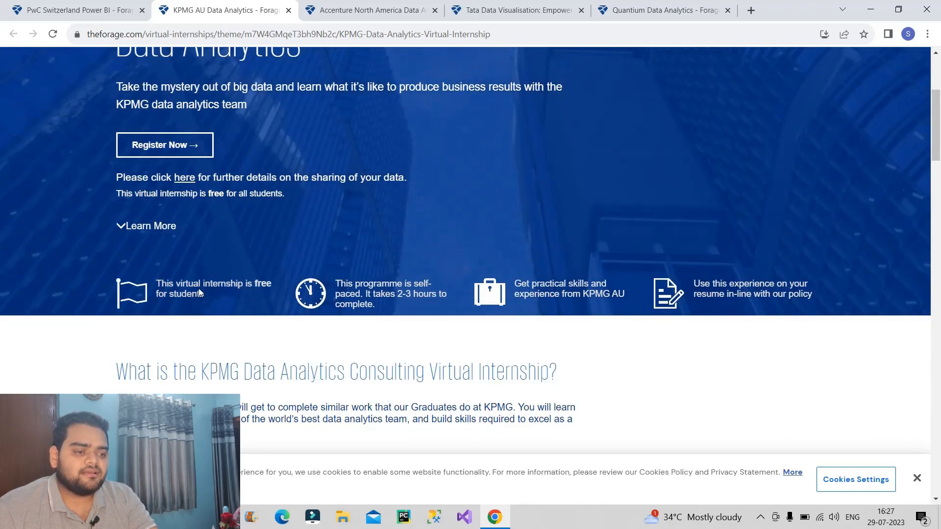
pyautogui.moveTo(379, 308)
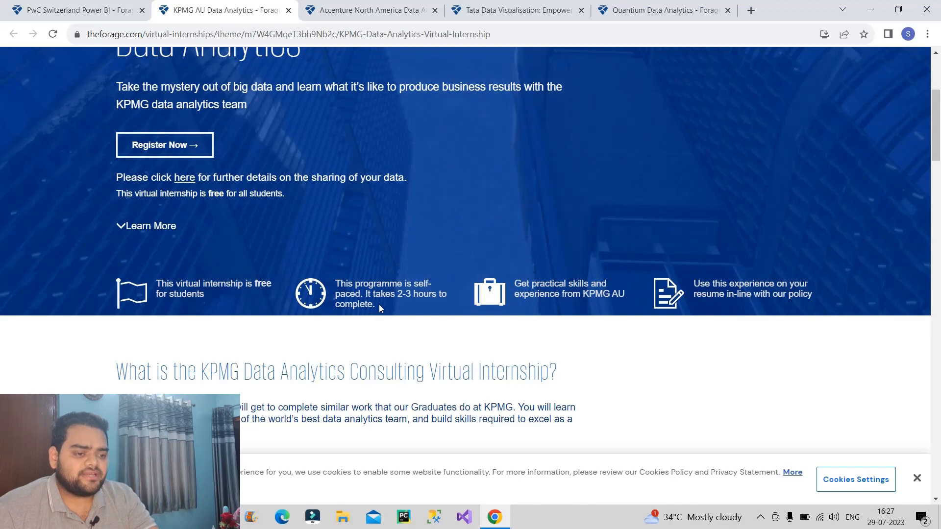
pyautogui.moveTo(362, 294); pyautogui.dragTo(374, 305)
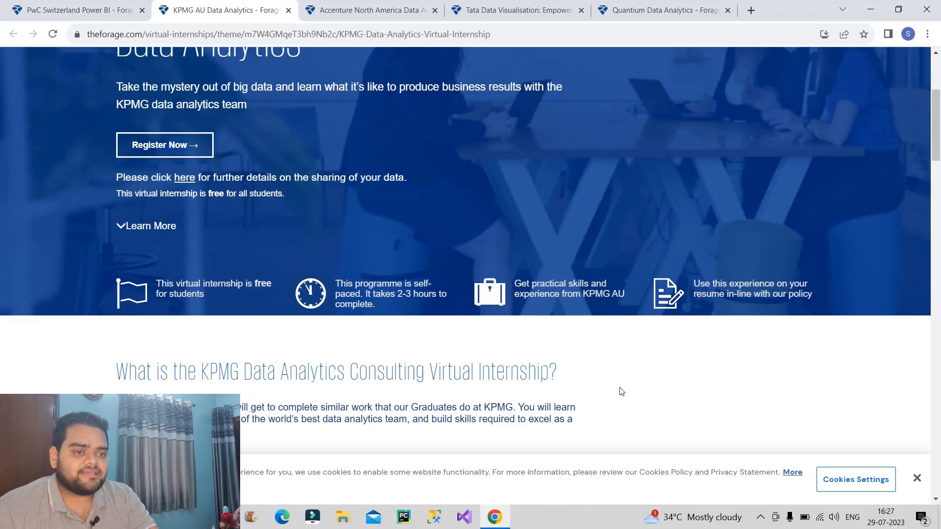
pyautogui.scroll(-3)
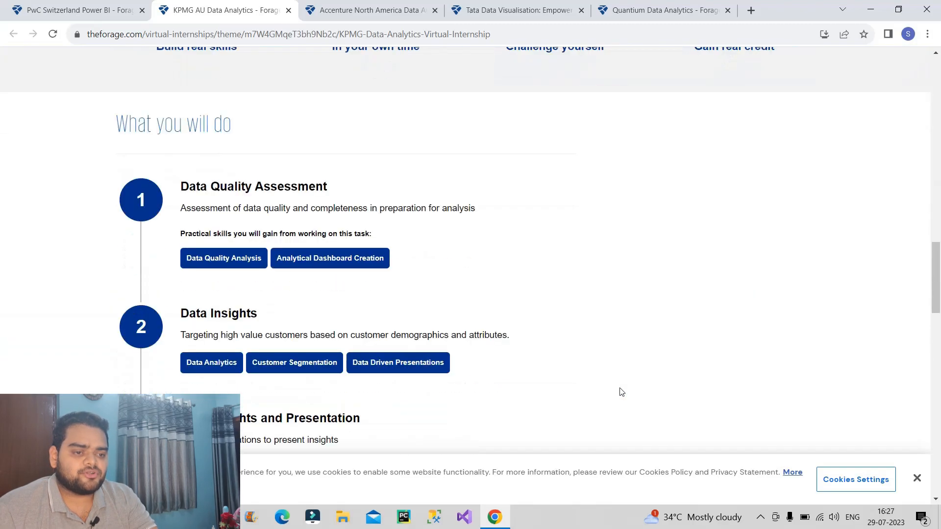
pyautogui.scroll(-3)
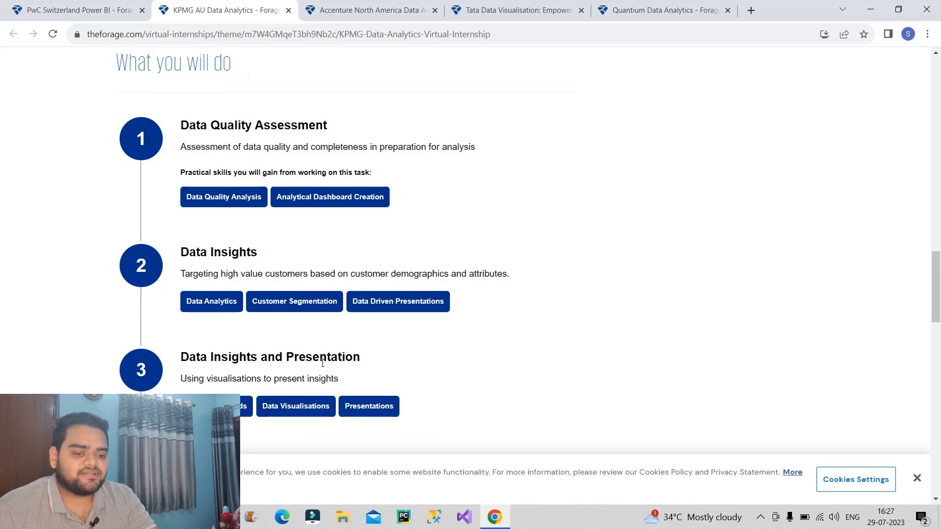
pyautogui.moveTo(361, 366)
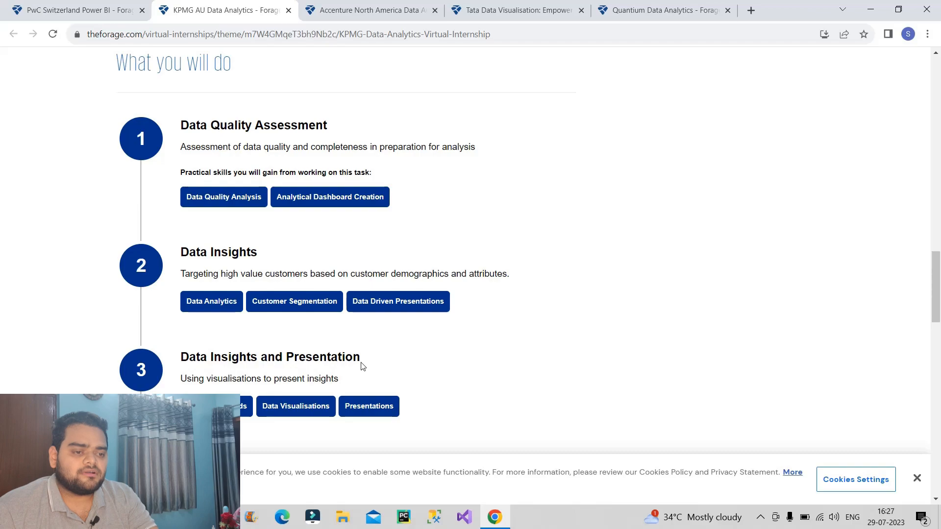
pyautogui.moveTo(366, 370)
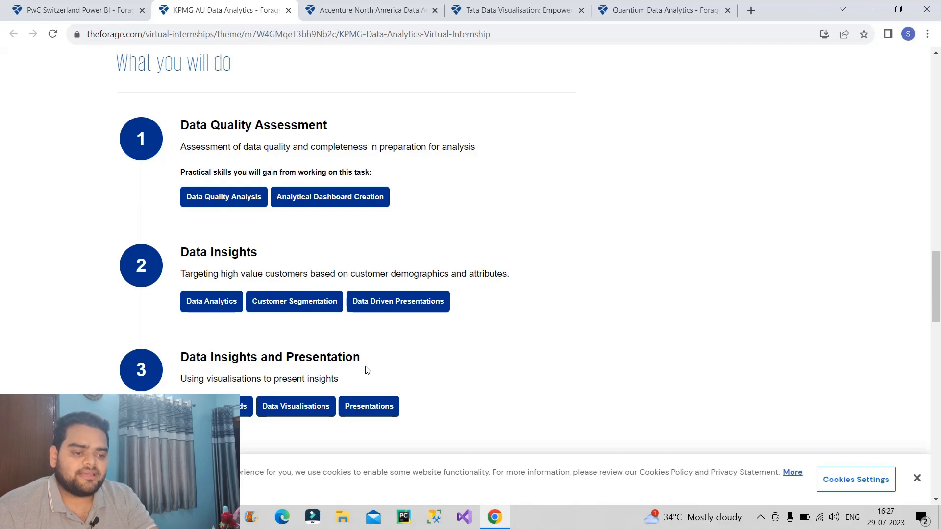
pyautogui.moveTo(389, 385)
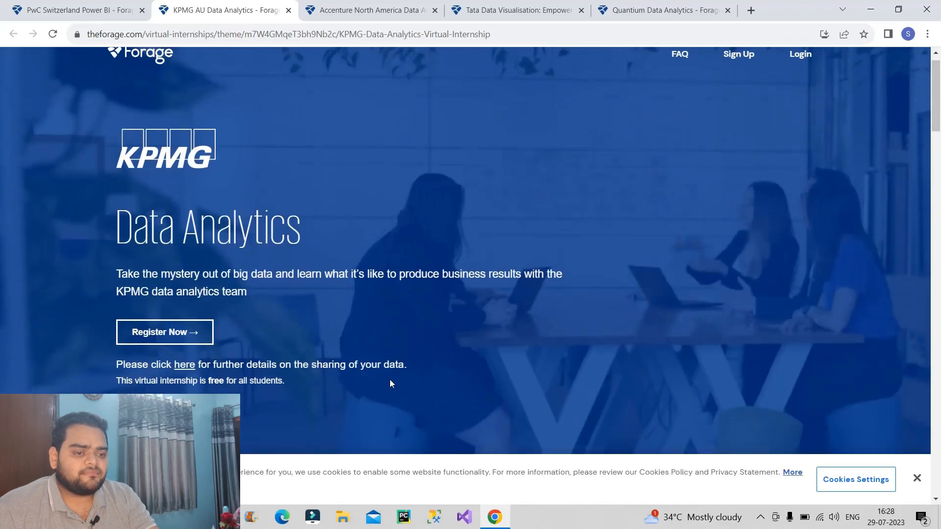
pyautogui.scroll(3)
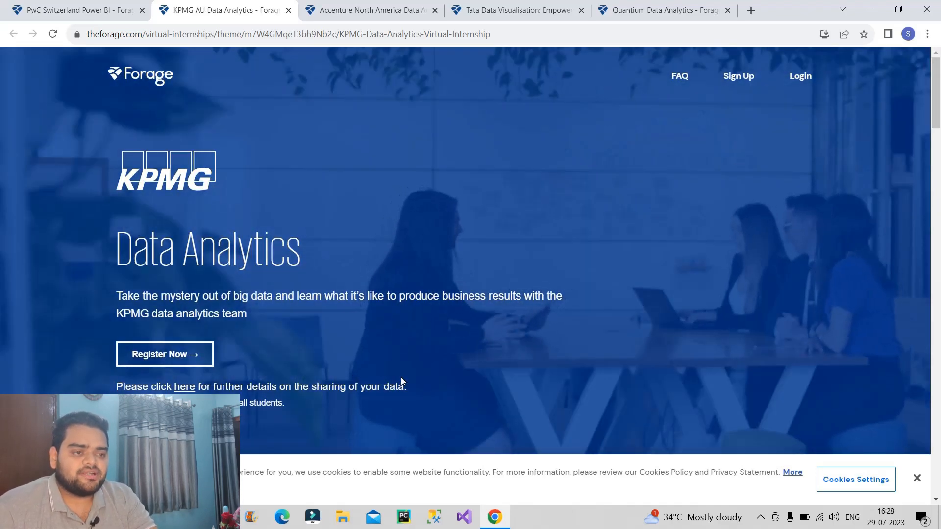
# On the Quantium tab, highlight the self-paced 5–6 hour note and scroll to the benefits
pyautogui.click(660, 10)
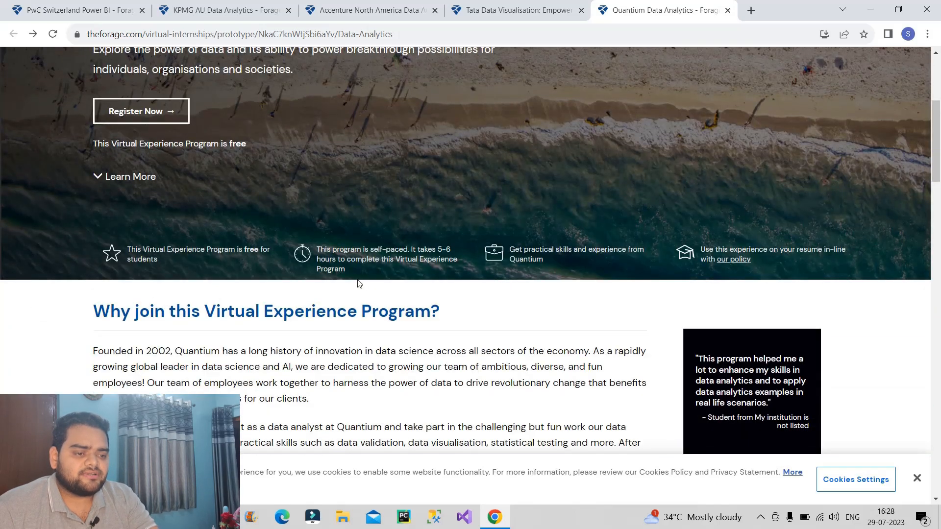
pyautogui.moveTo(317, 249); pyautogui.dragTo(345, 269)
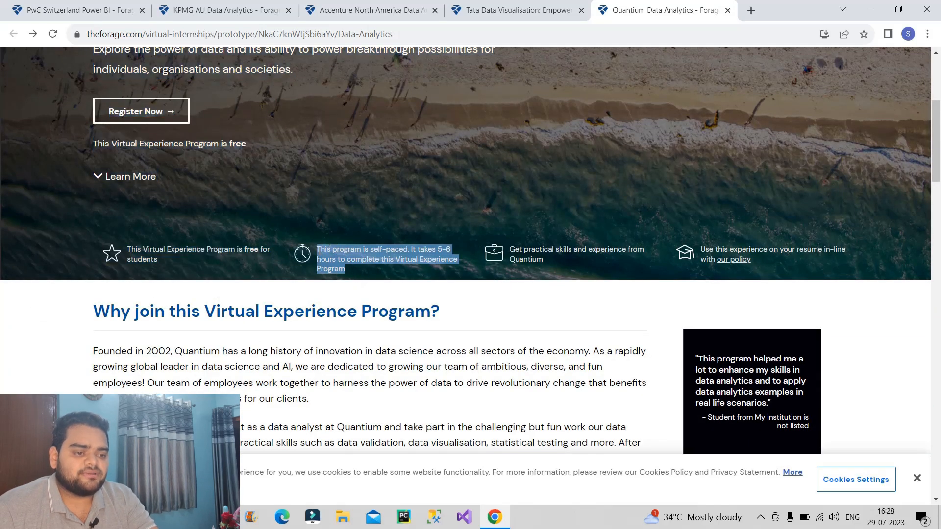
pyautogui.scroll(-3)
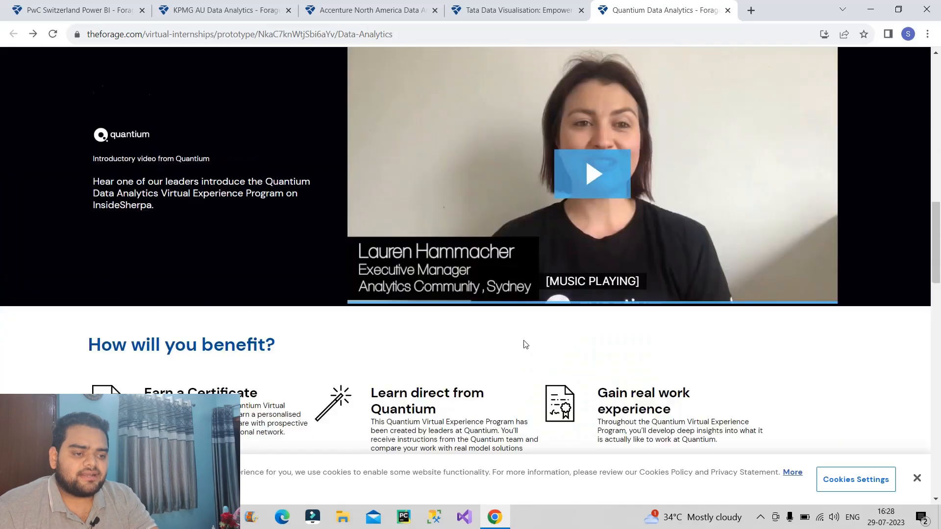
pyautogui.scroll(-3)
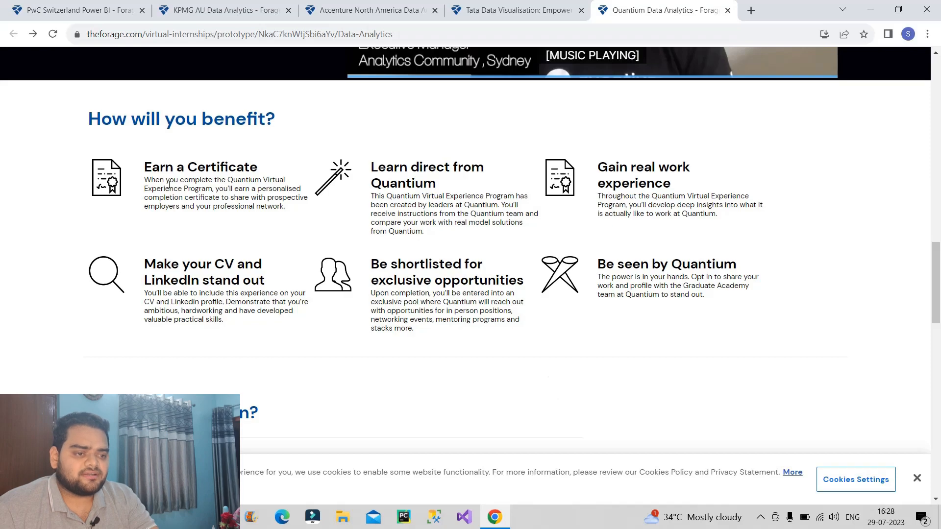
pyautogui.moveTo(399, 190)
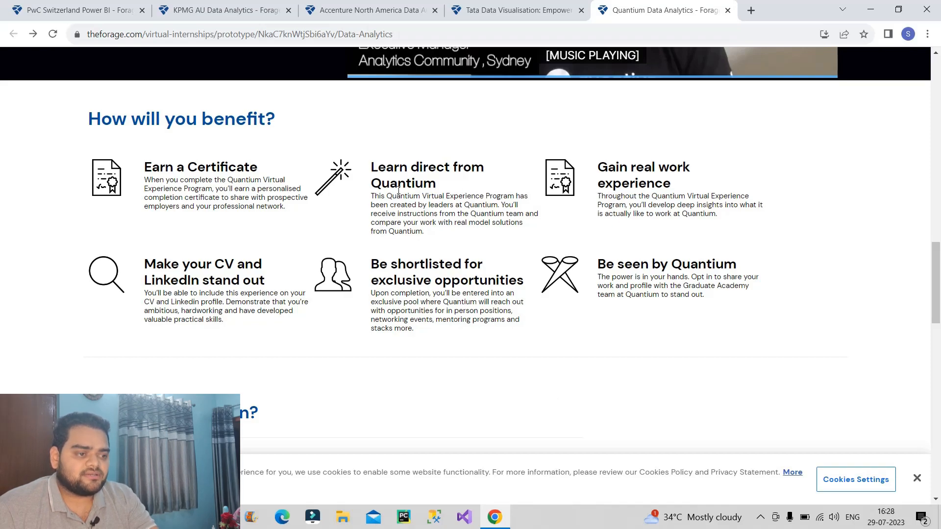
pyautogui.moveTo(679, 193)
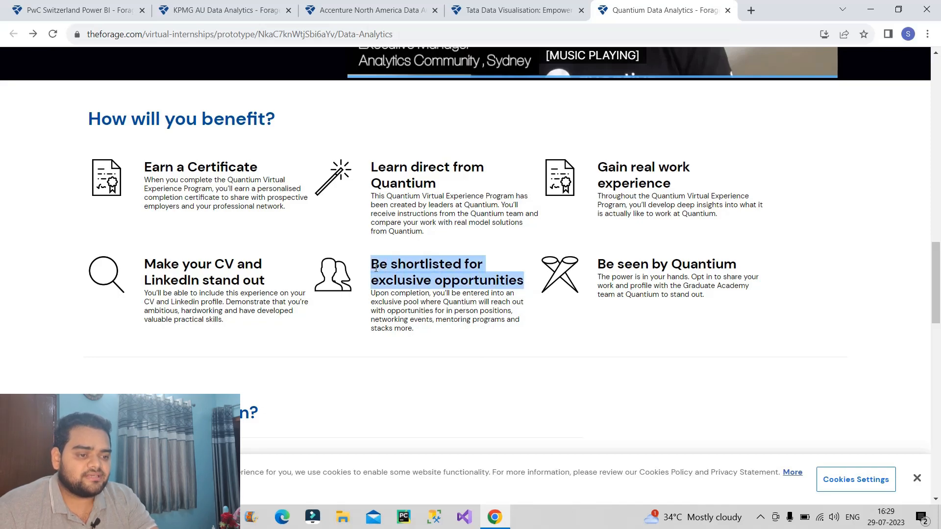
pyautogui.moveTo(420, 338)
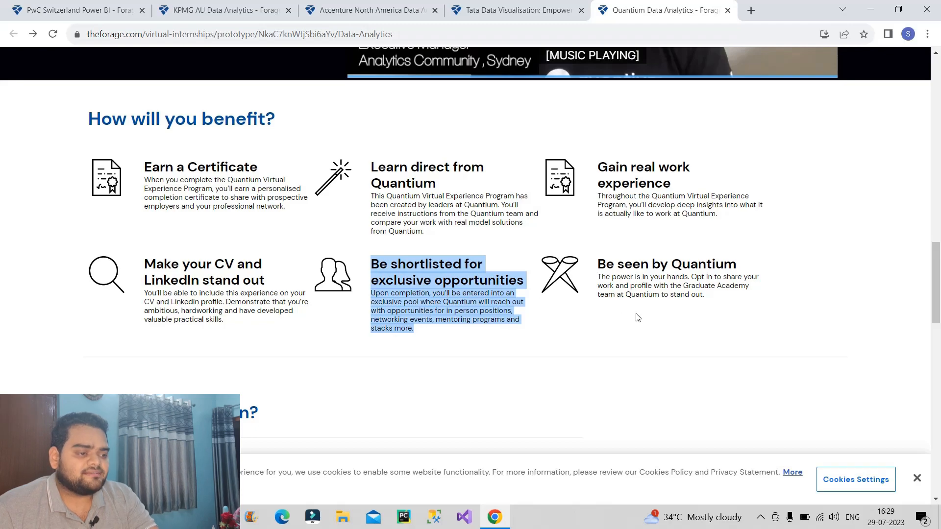
pyautogui.moveTo(663, 331)
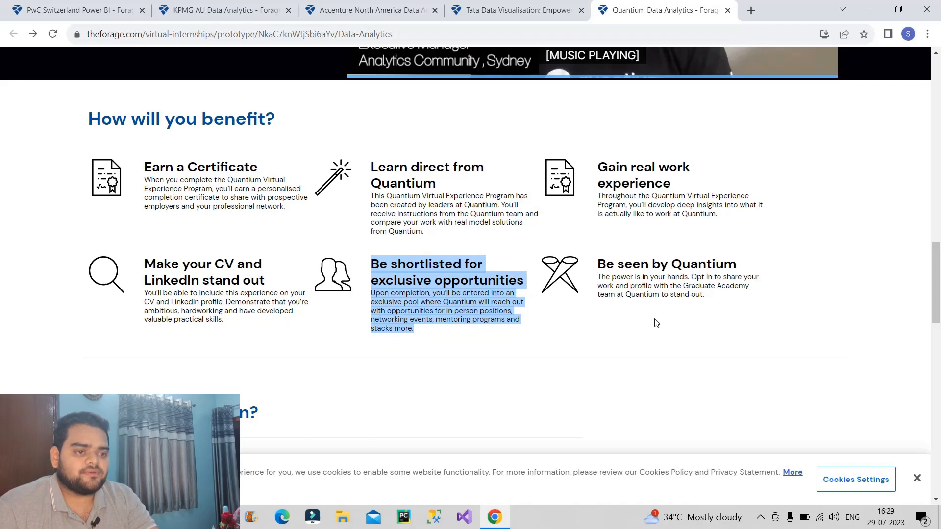
# On the Accenture North America tab, scroll into the 'What will you learn?' tasks
pyautogui.click(371, 10)
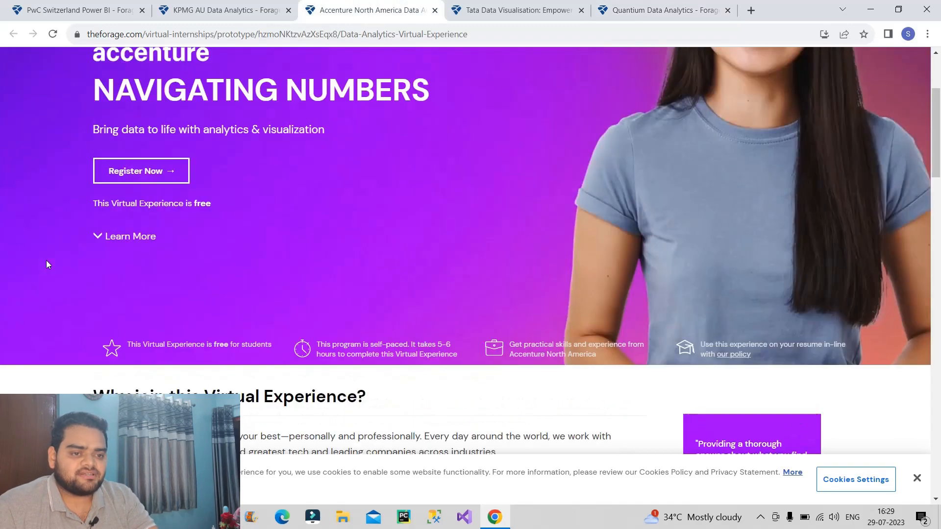
pyautogui.scroll(-3)
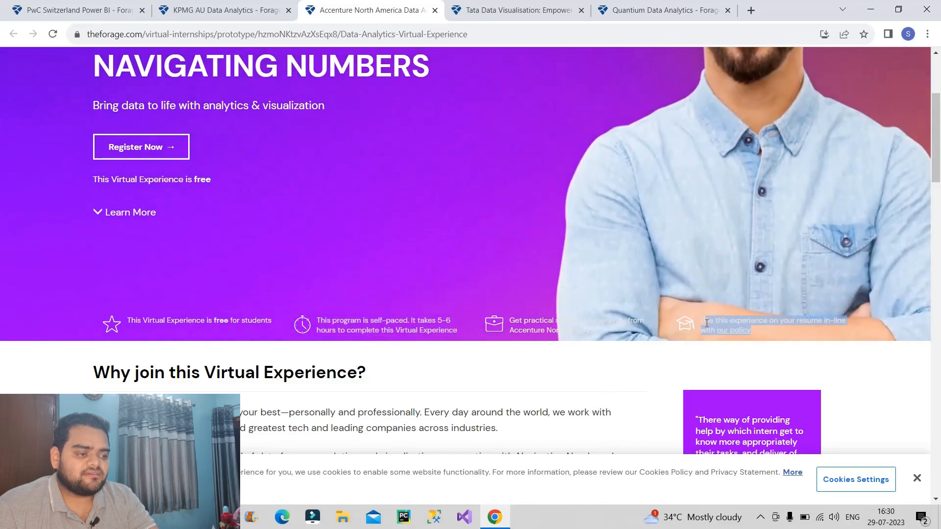
pyautogui.scroll(-3)
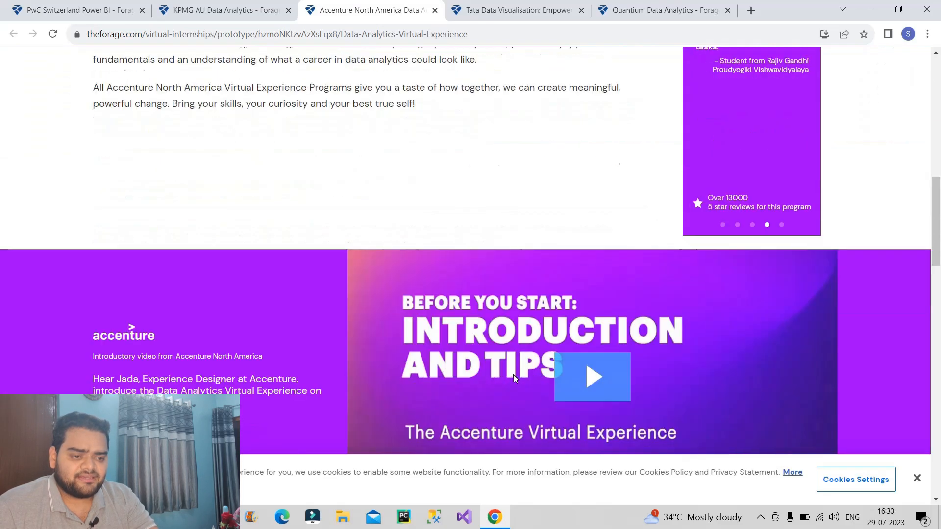
pyautogui.scroll(-3)
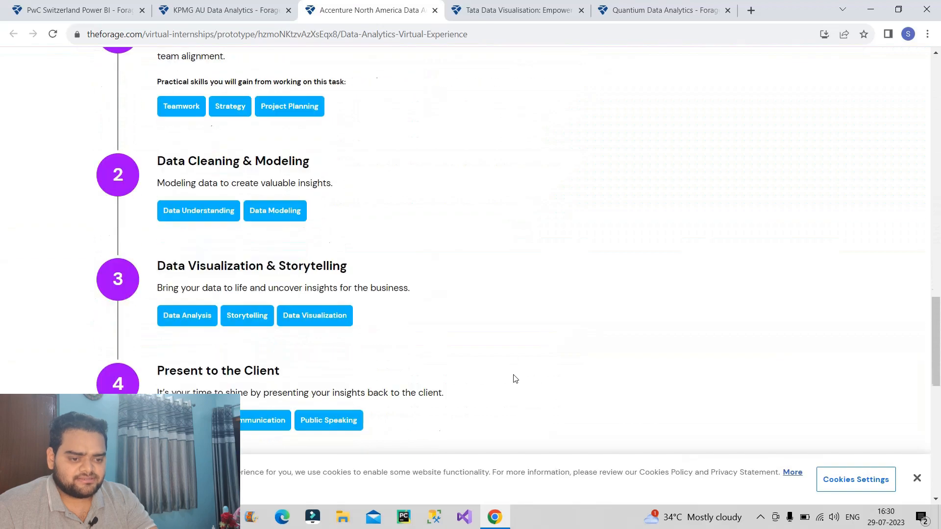
pyautogui.scroll(3)
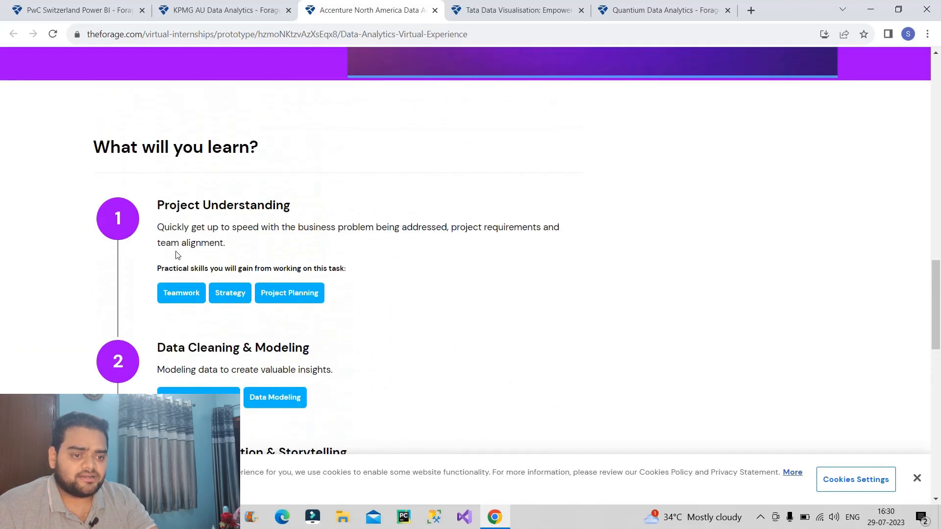
# Highlight the 'Data Visualization & Storytelling' task title and scroll back to the top
pyautogui.scroll(-3)
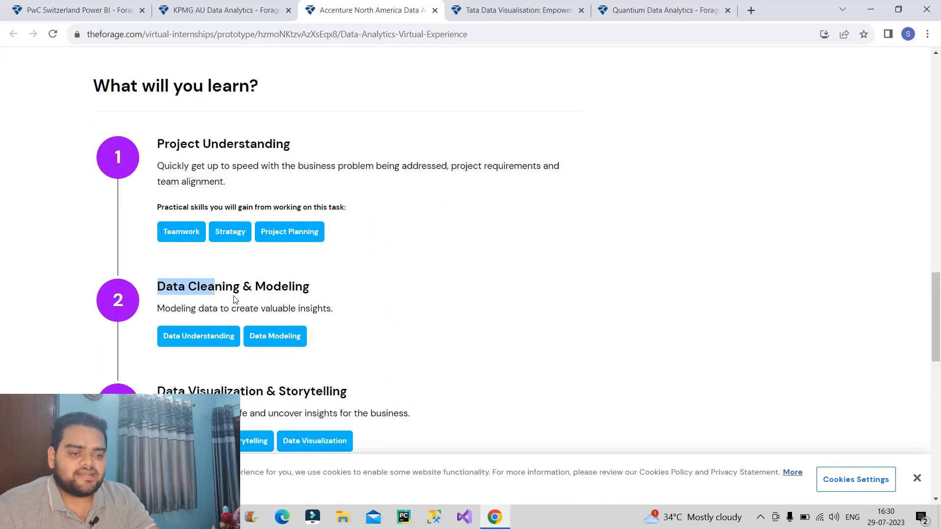
pyautogui.scroll(-3)
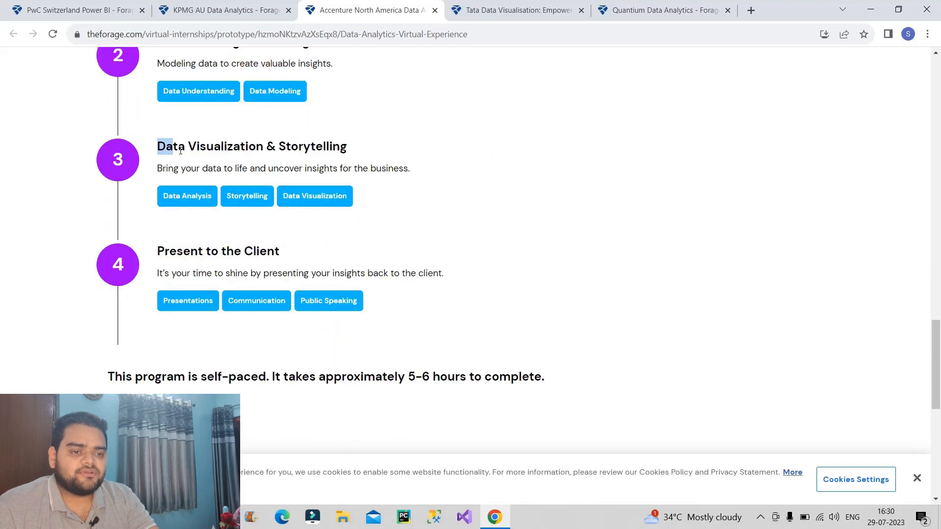
pyautogui.moveTo(170, 147); pyautogui.dragTo(330, 147)
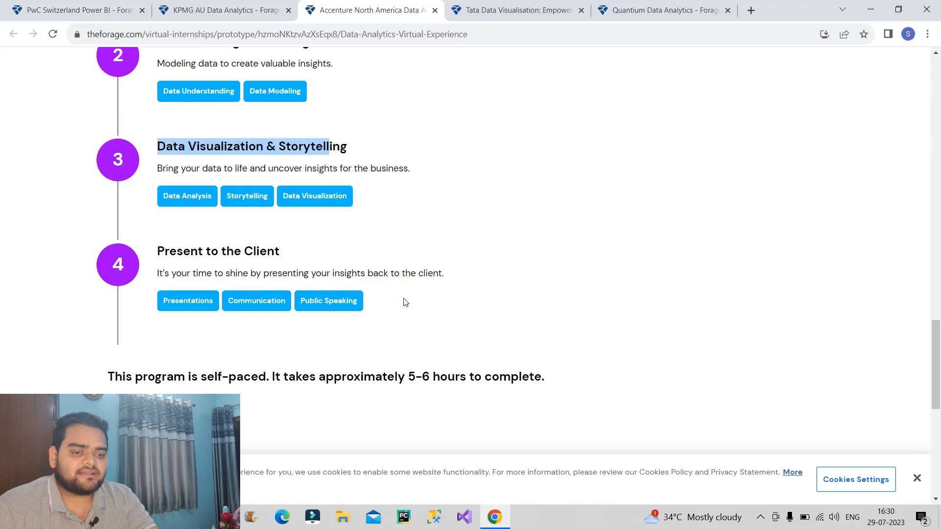
pyautogui.scroll(3)
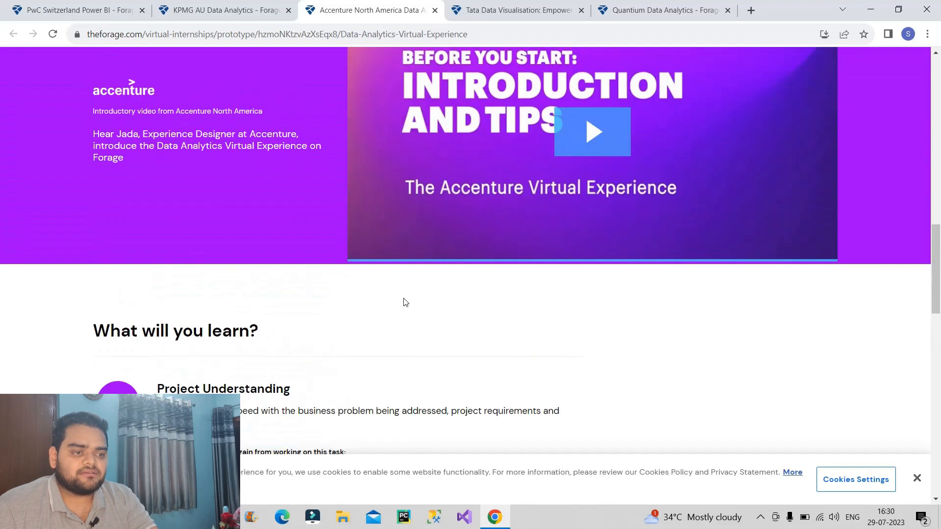
pyautogui.scroll(3)
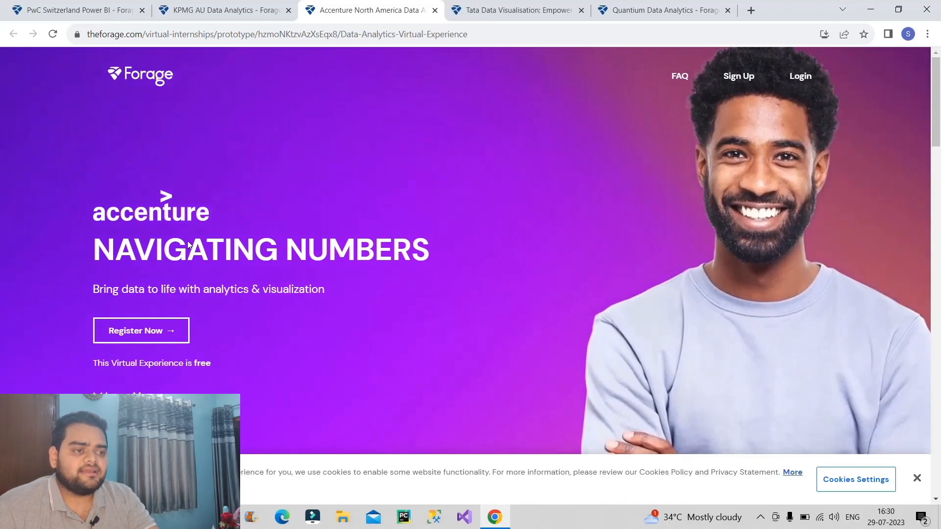
# On the Tata Data Visualisation tab, scroll through the benefits and four learning tasks
pyautogui.click(516, 10)
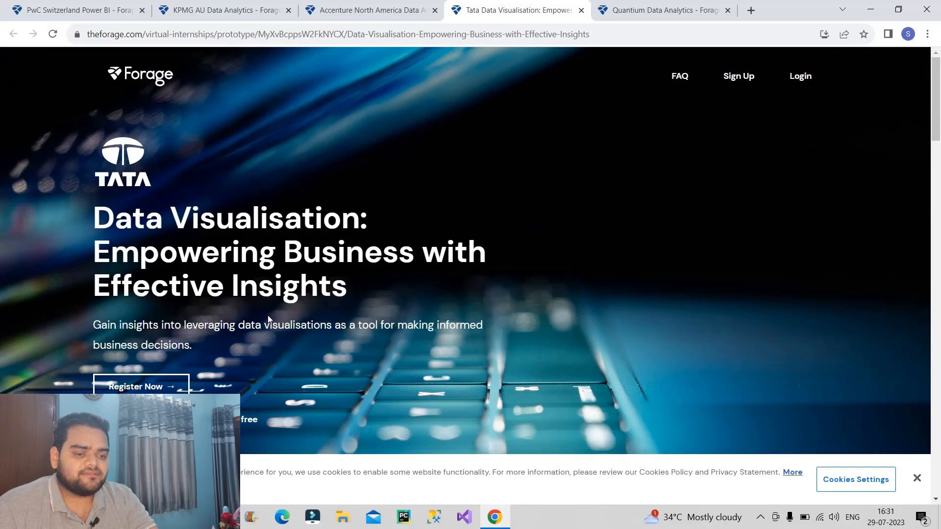
pyautogui.scroll(-3)
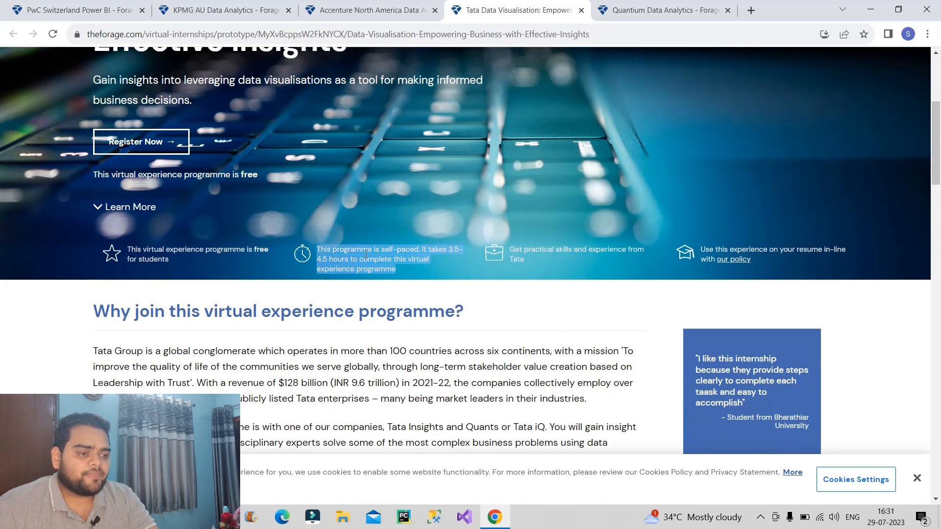
pyautogui.scroll(-3)
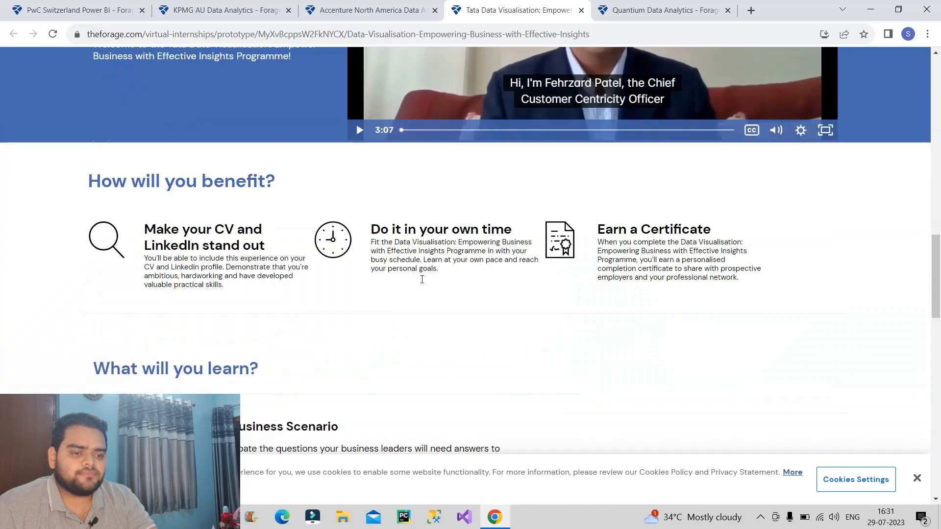
pyautogui.scroll(-3)
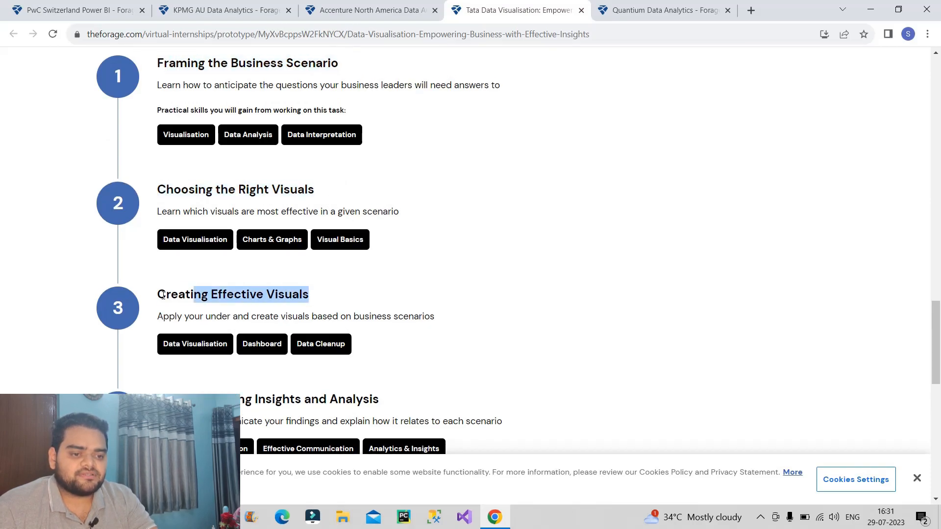
pyautogui.scroll(-3)
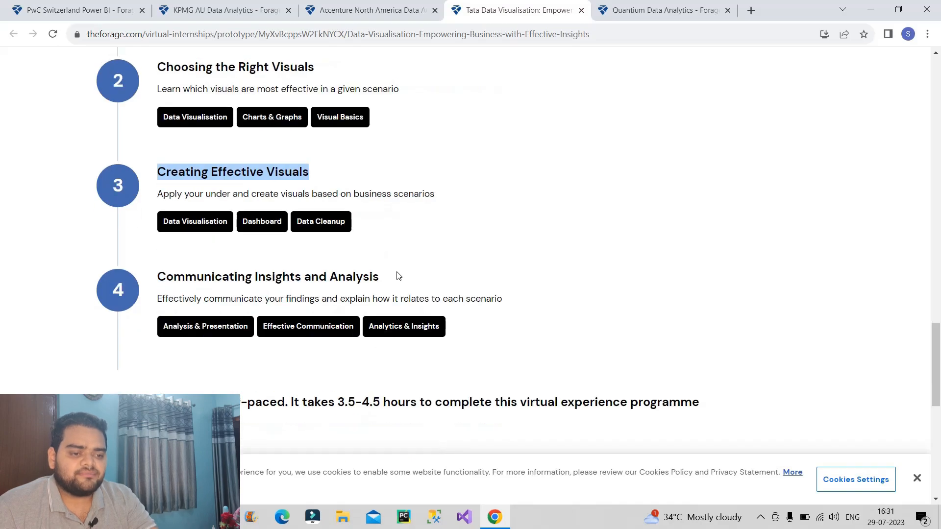